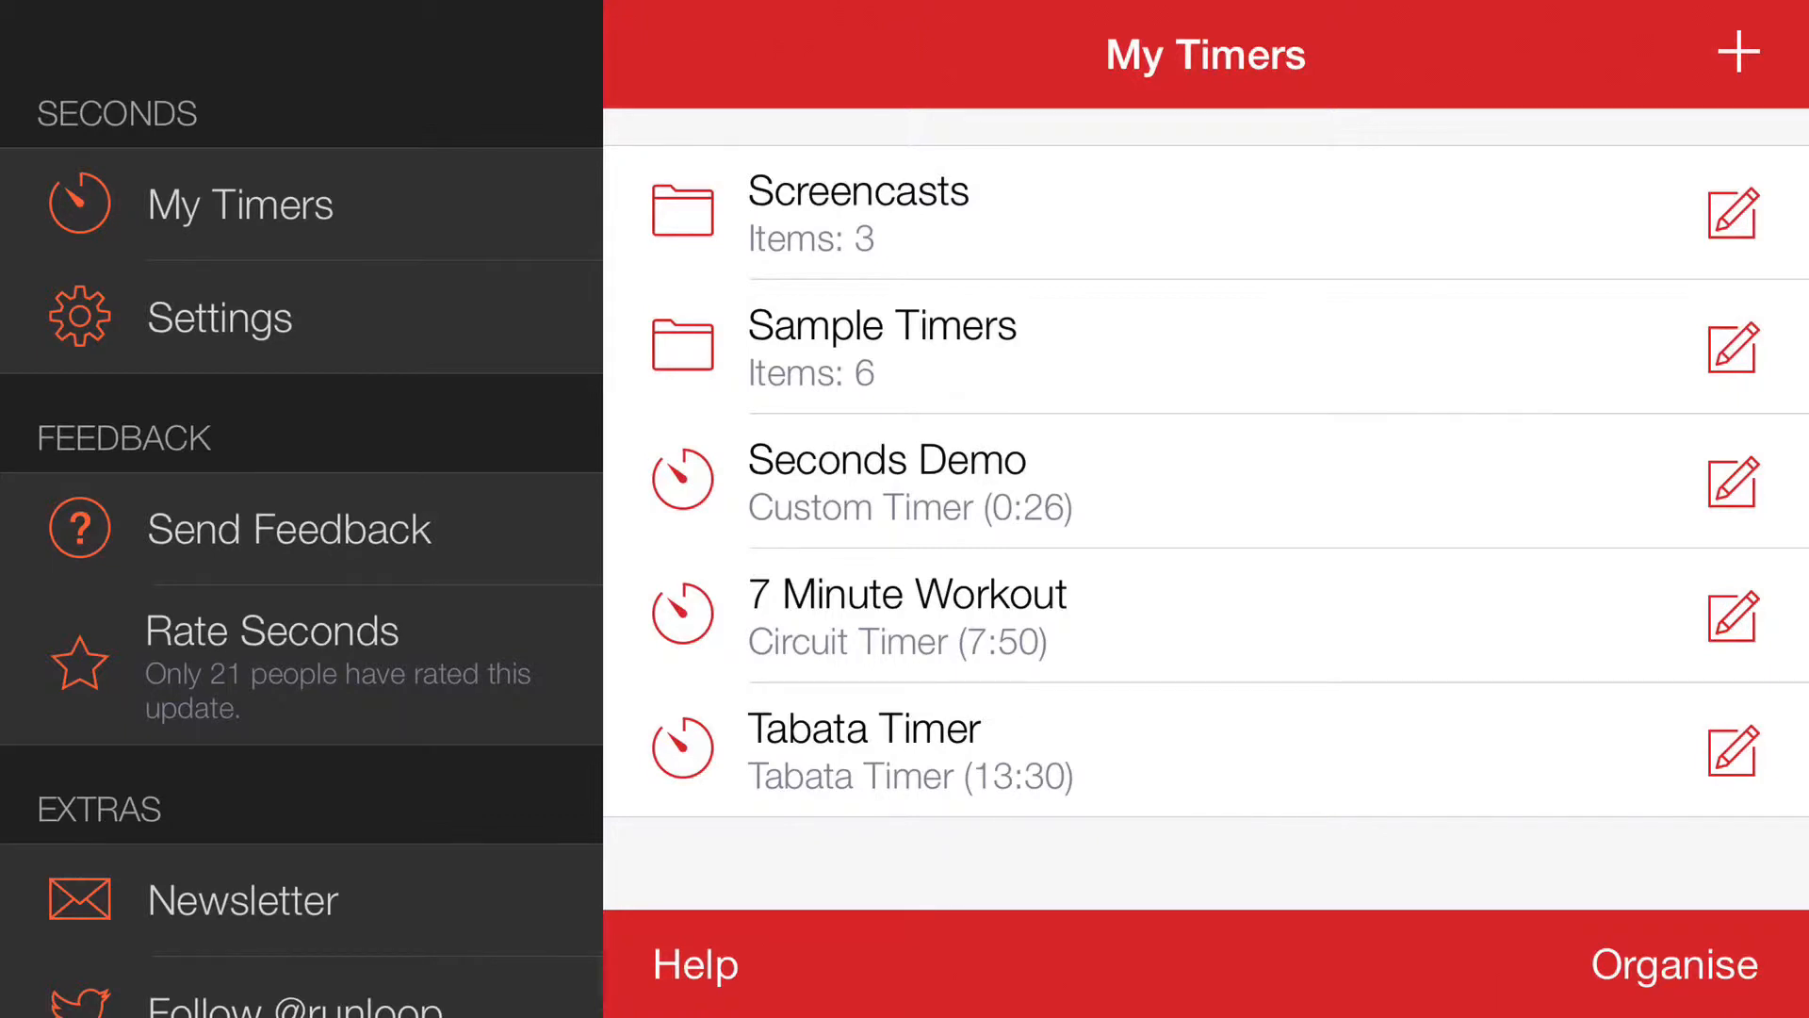
Go to the heart rate sensor settings, which list no paired sensors yet.
{"action": "left_click", "coordinate": [218, 317]}
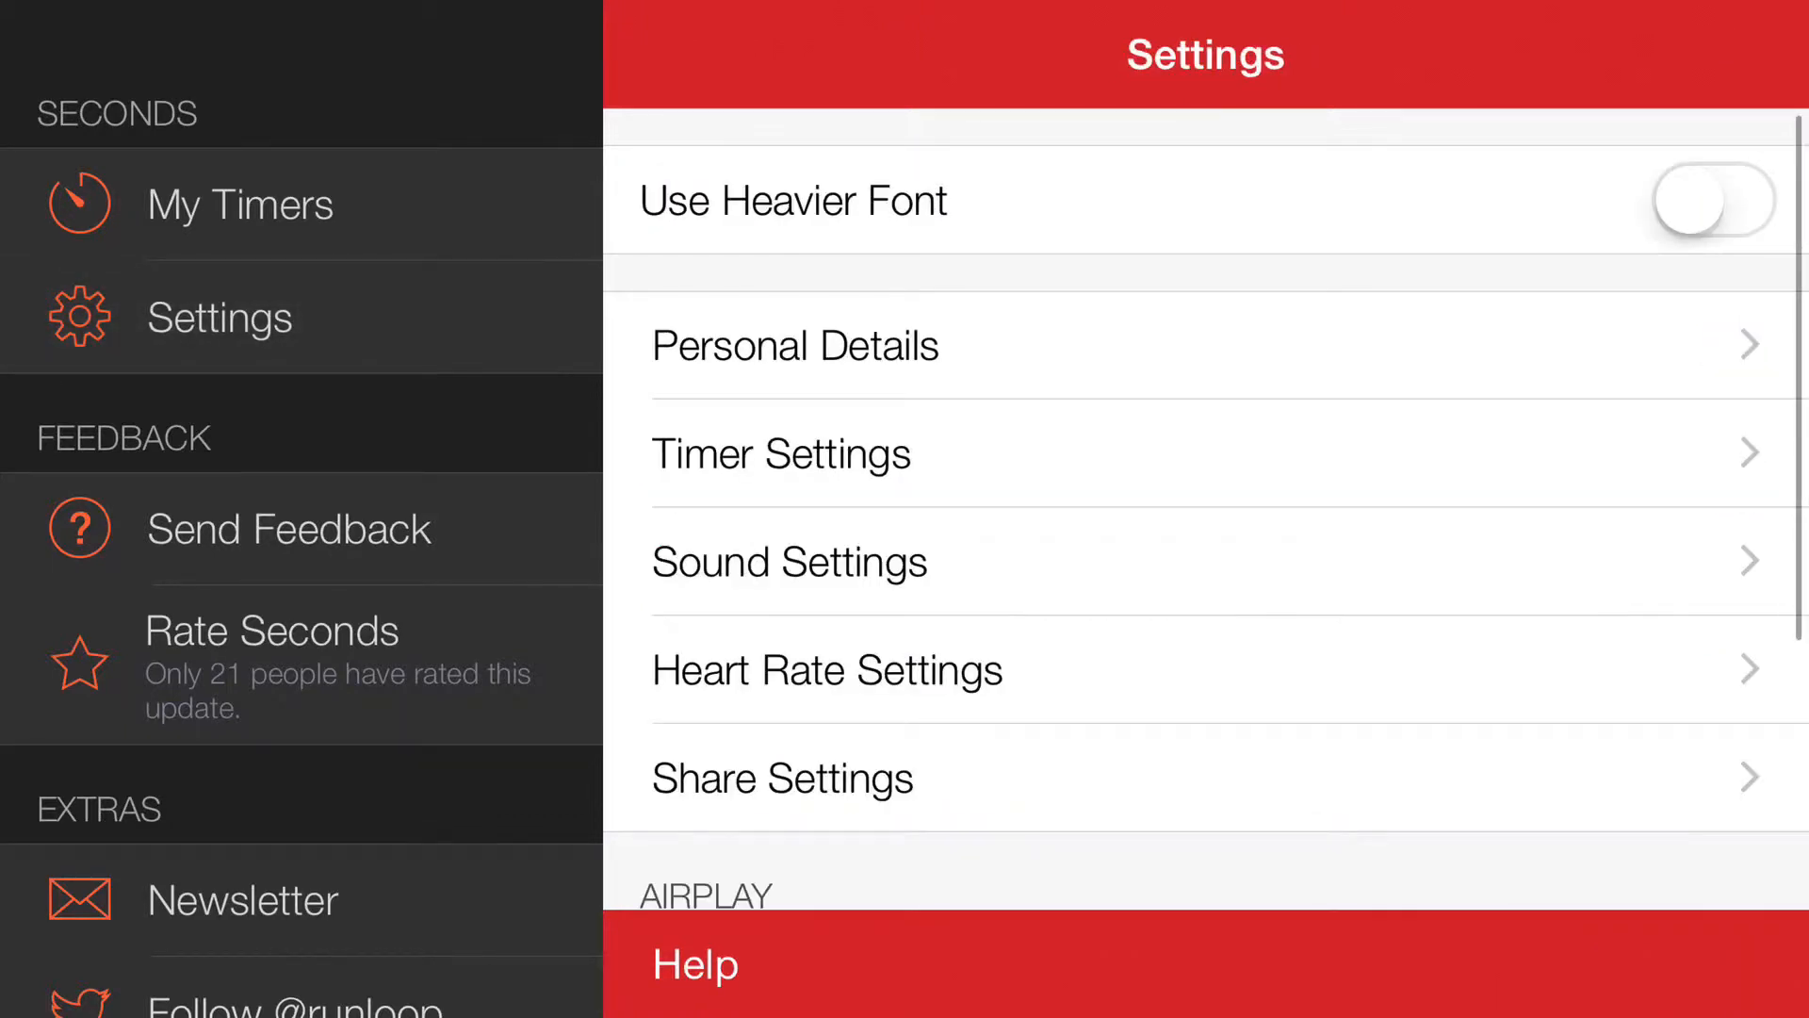
{"action": "left_click", "coordinate": [826, 669]}
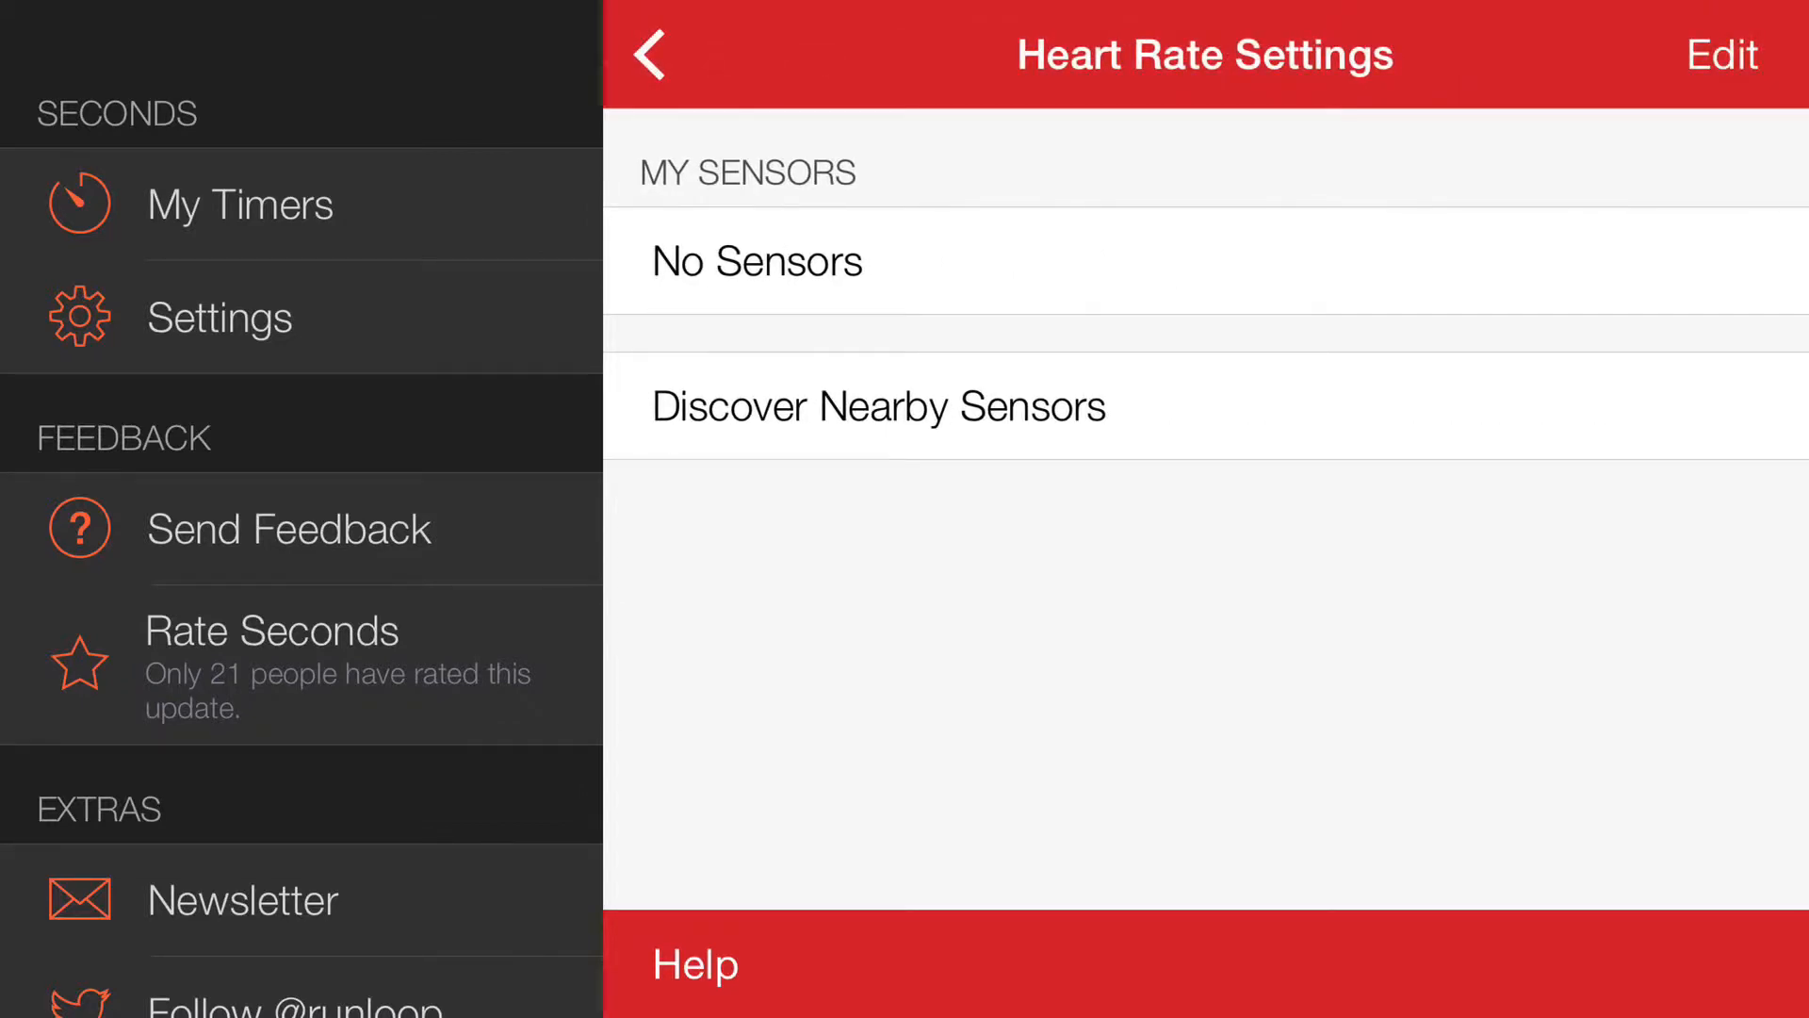
Discover nearby sensors, pair the Wahoo HRM V1.7, and return to the settings list.
{"action": "left_click", "coordinate": [876, 408]}
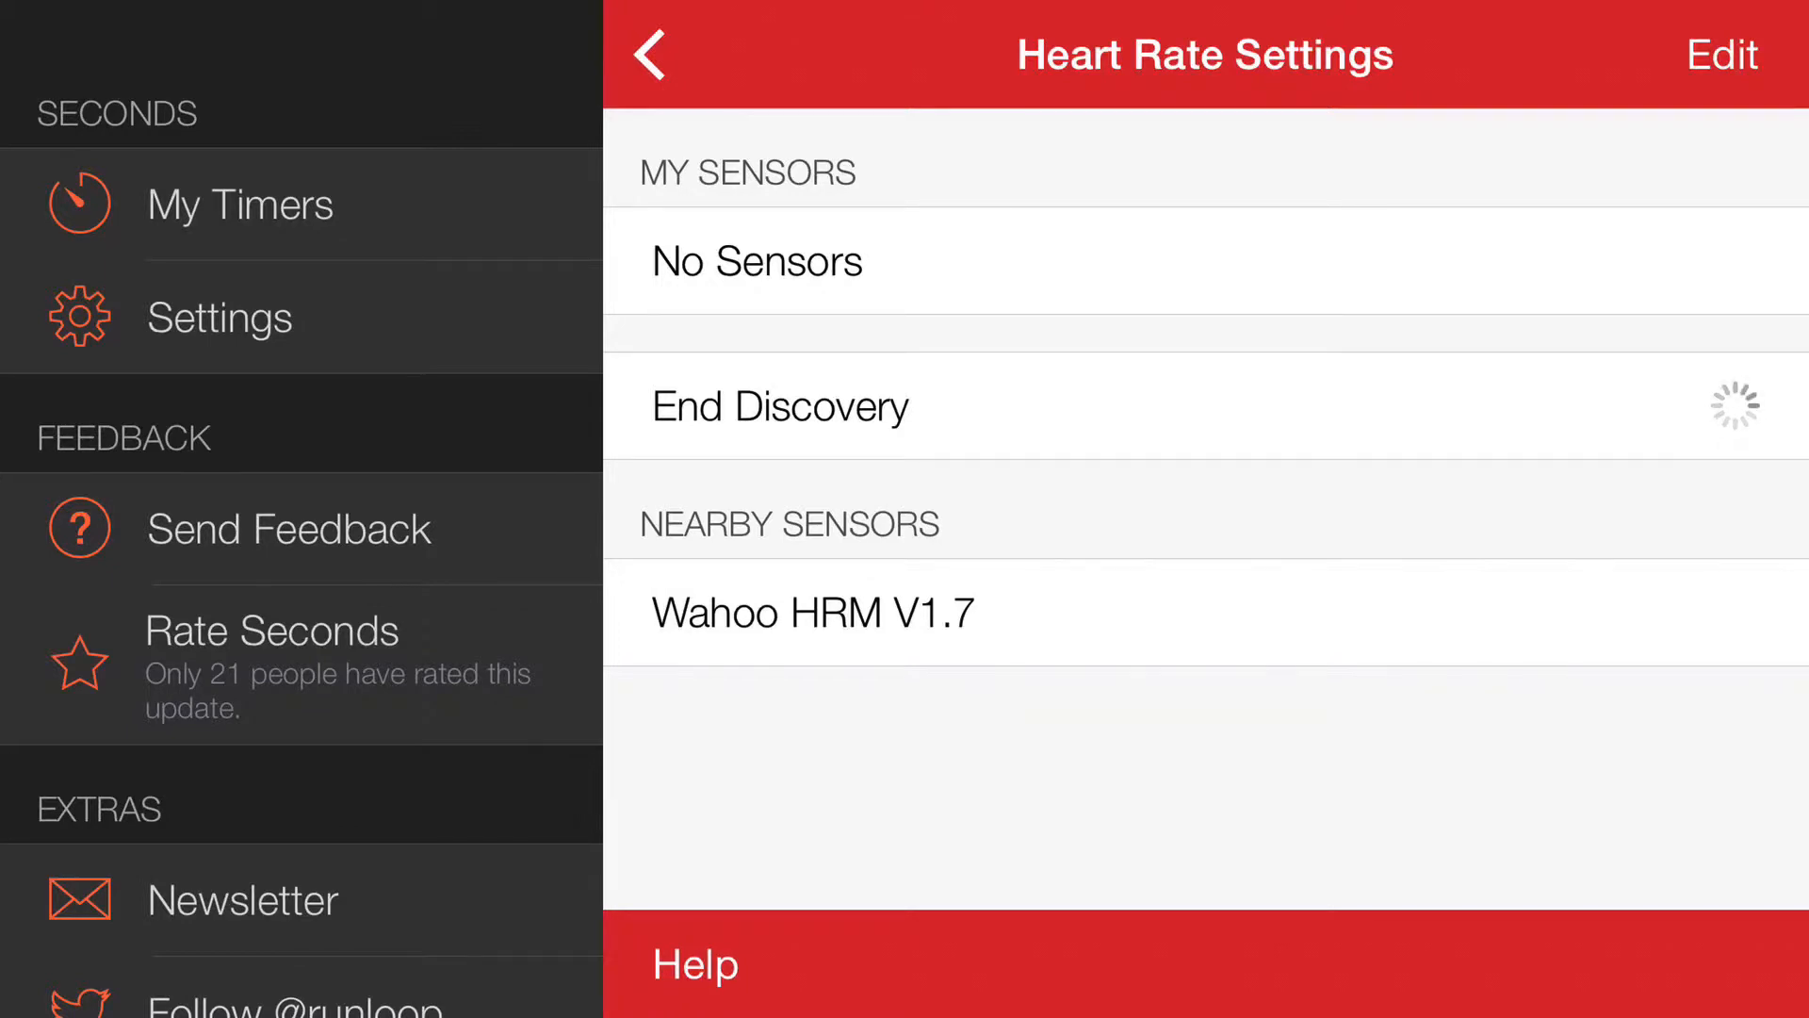
{"action": "left_click", "coordinate": [812, 610]}
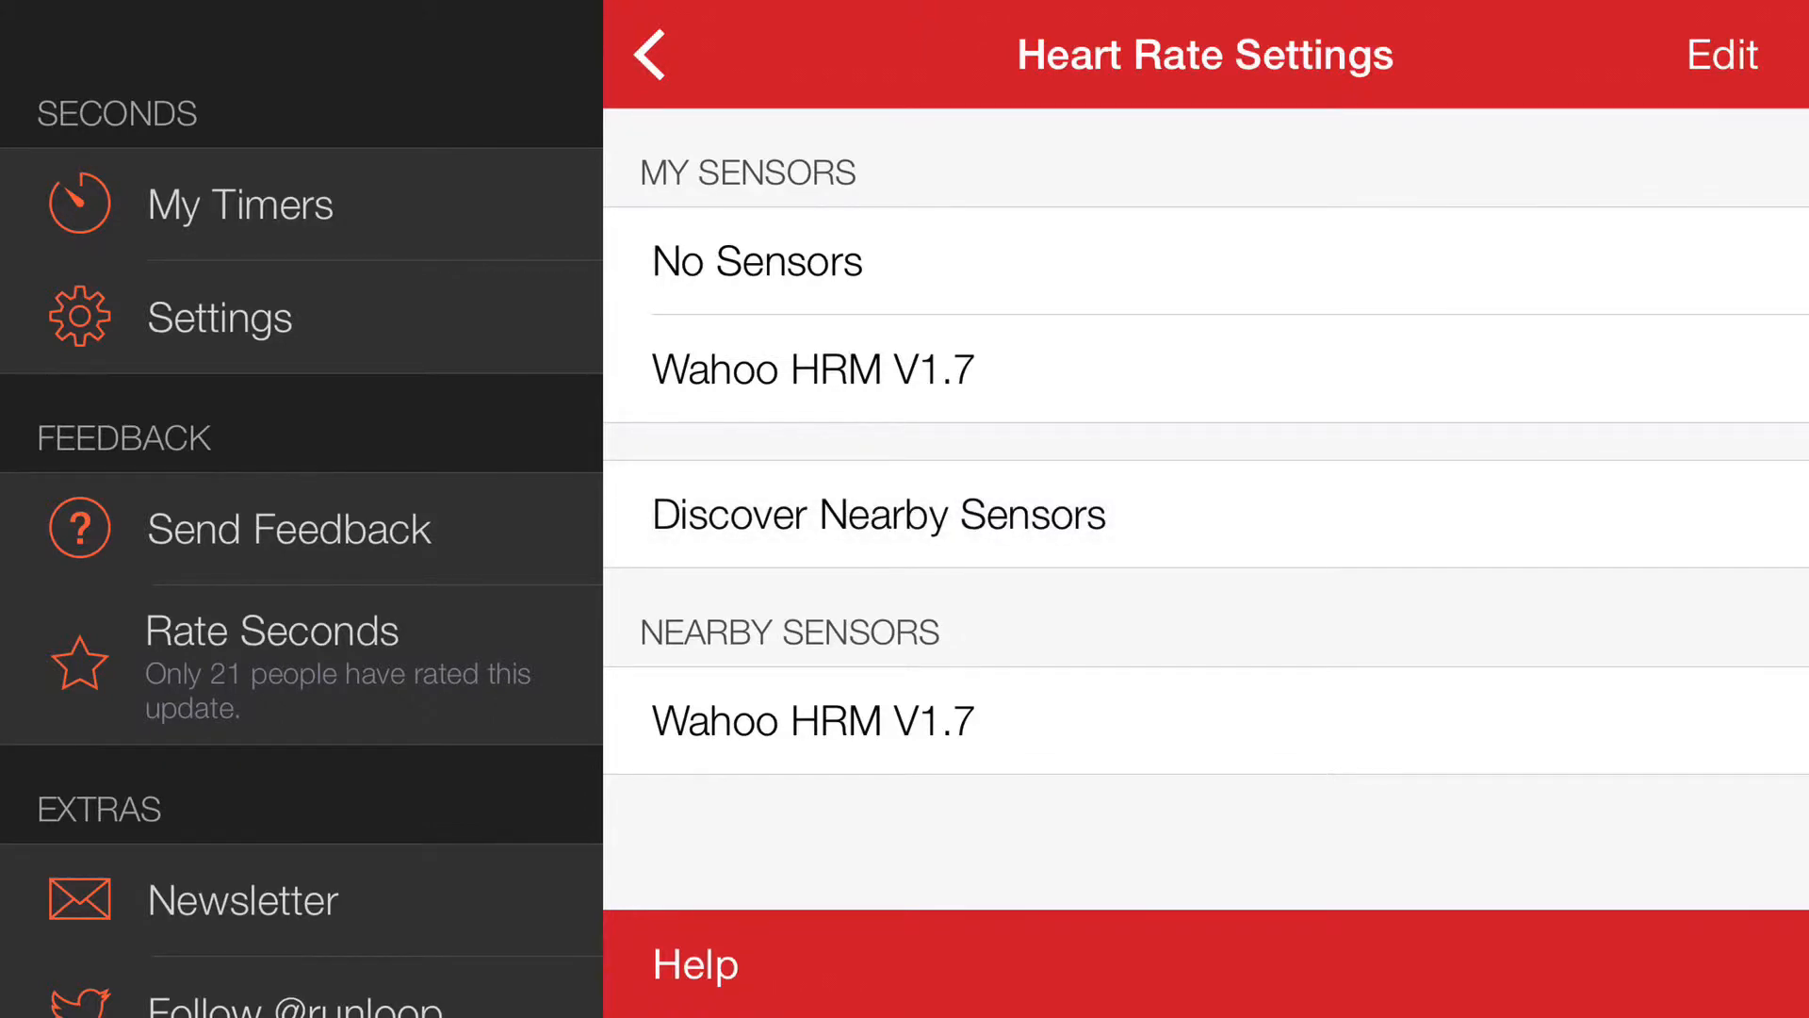
{"action": "left_click", "coordinate": [646, 55]}
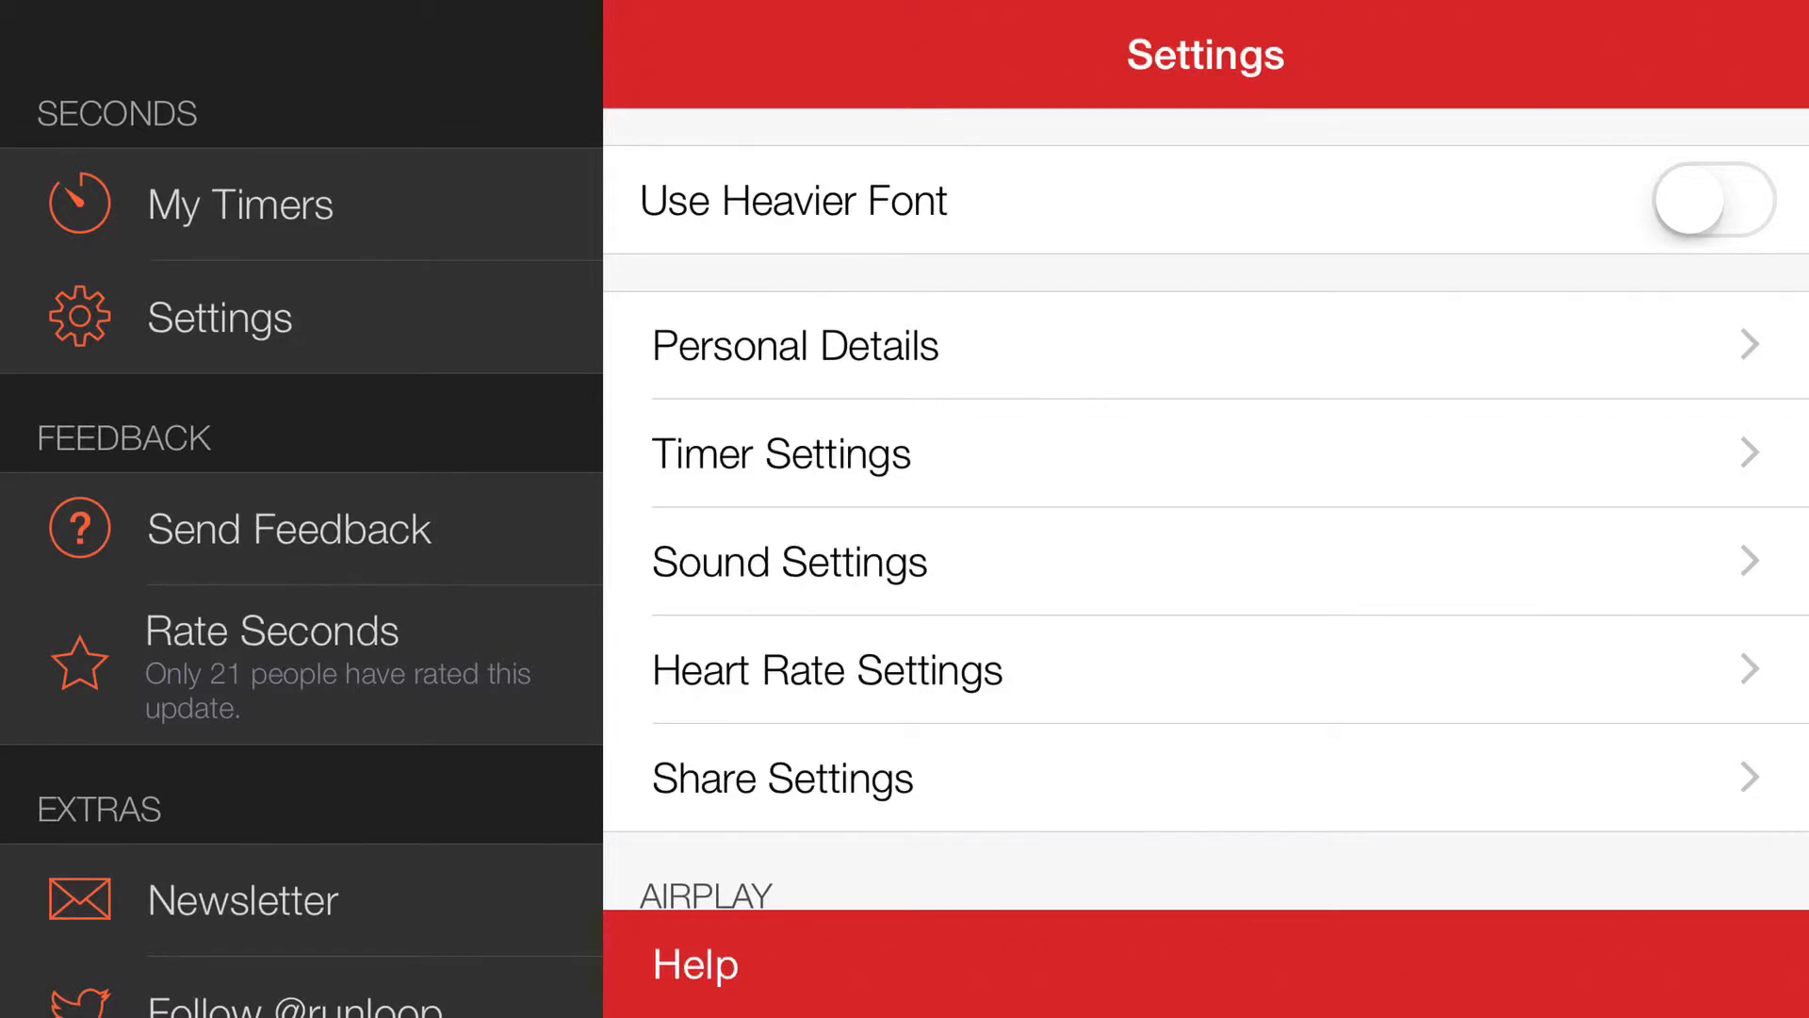
Set the timer's main display readout to Current Beats per Minute in Configure Timer Display.
{"action": "left_click", "coordinate": [781, 452]}
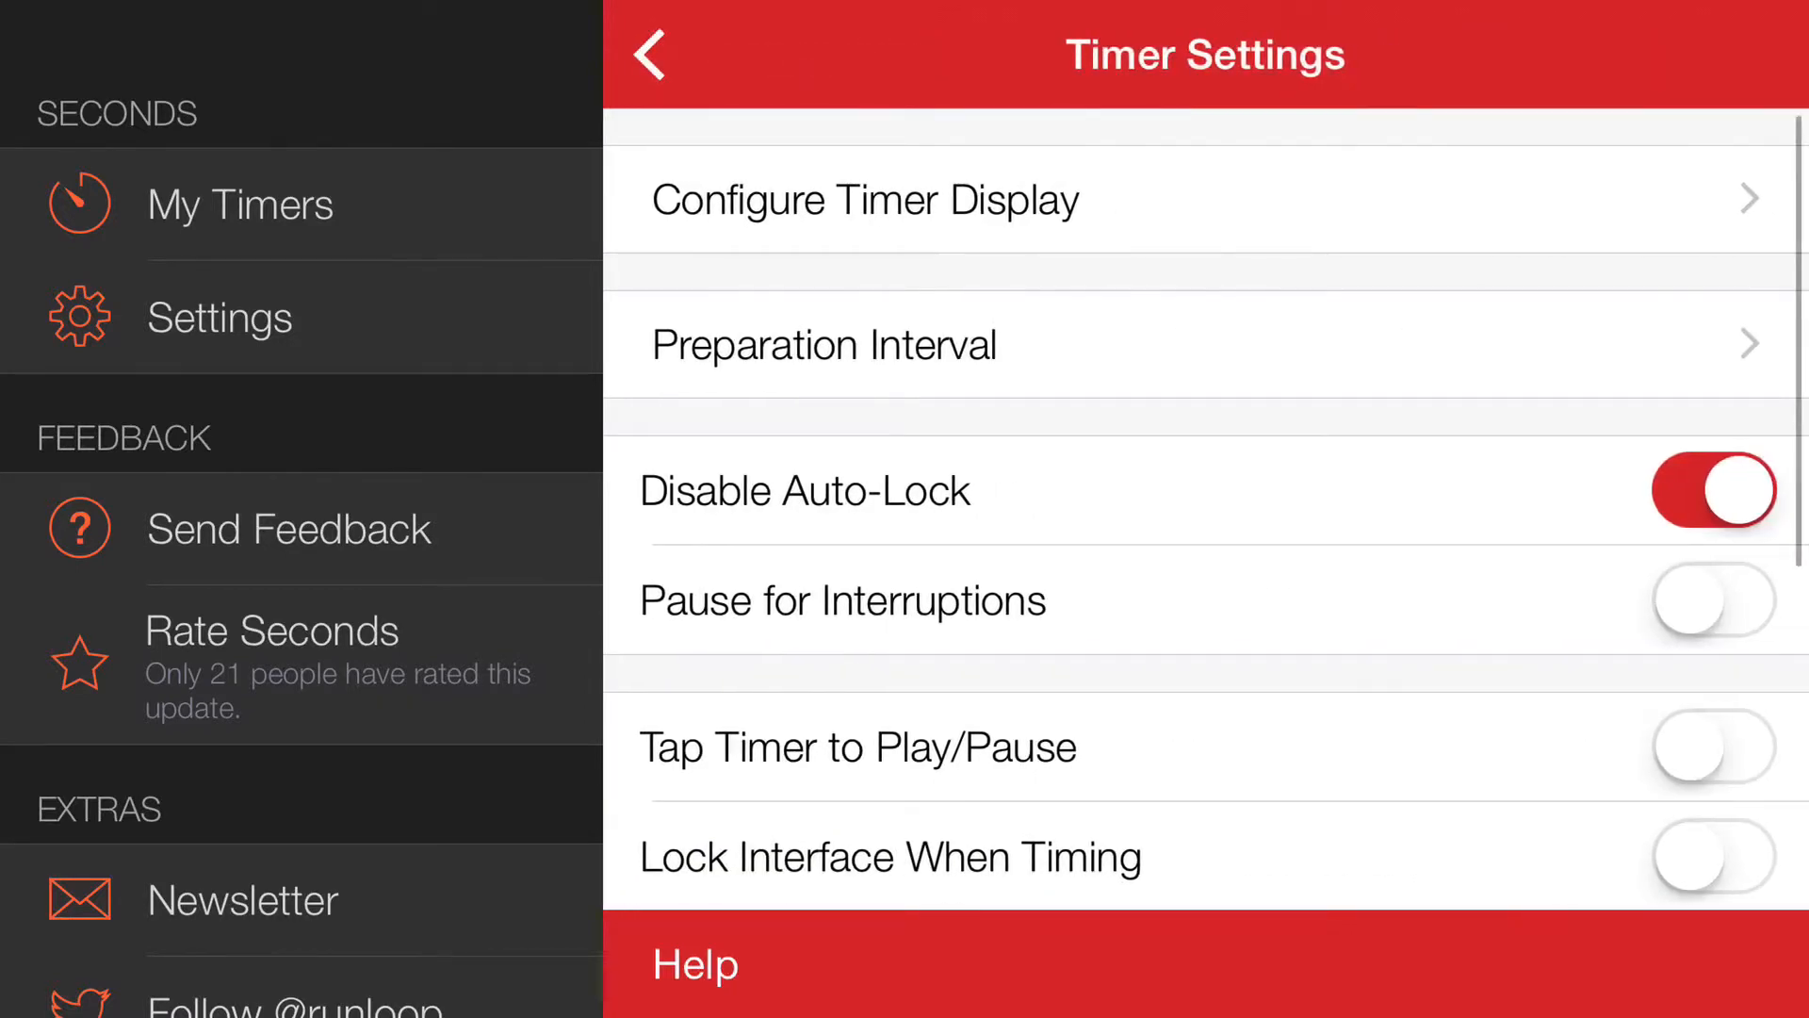
{"action": "left_click", "coordinate": [865, 200]}
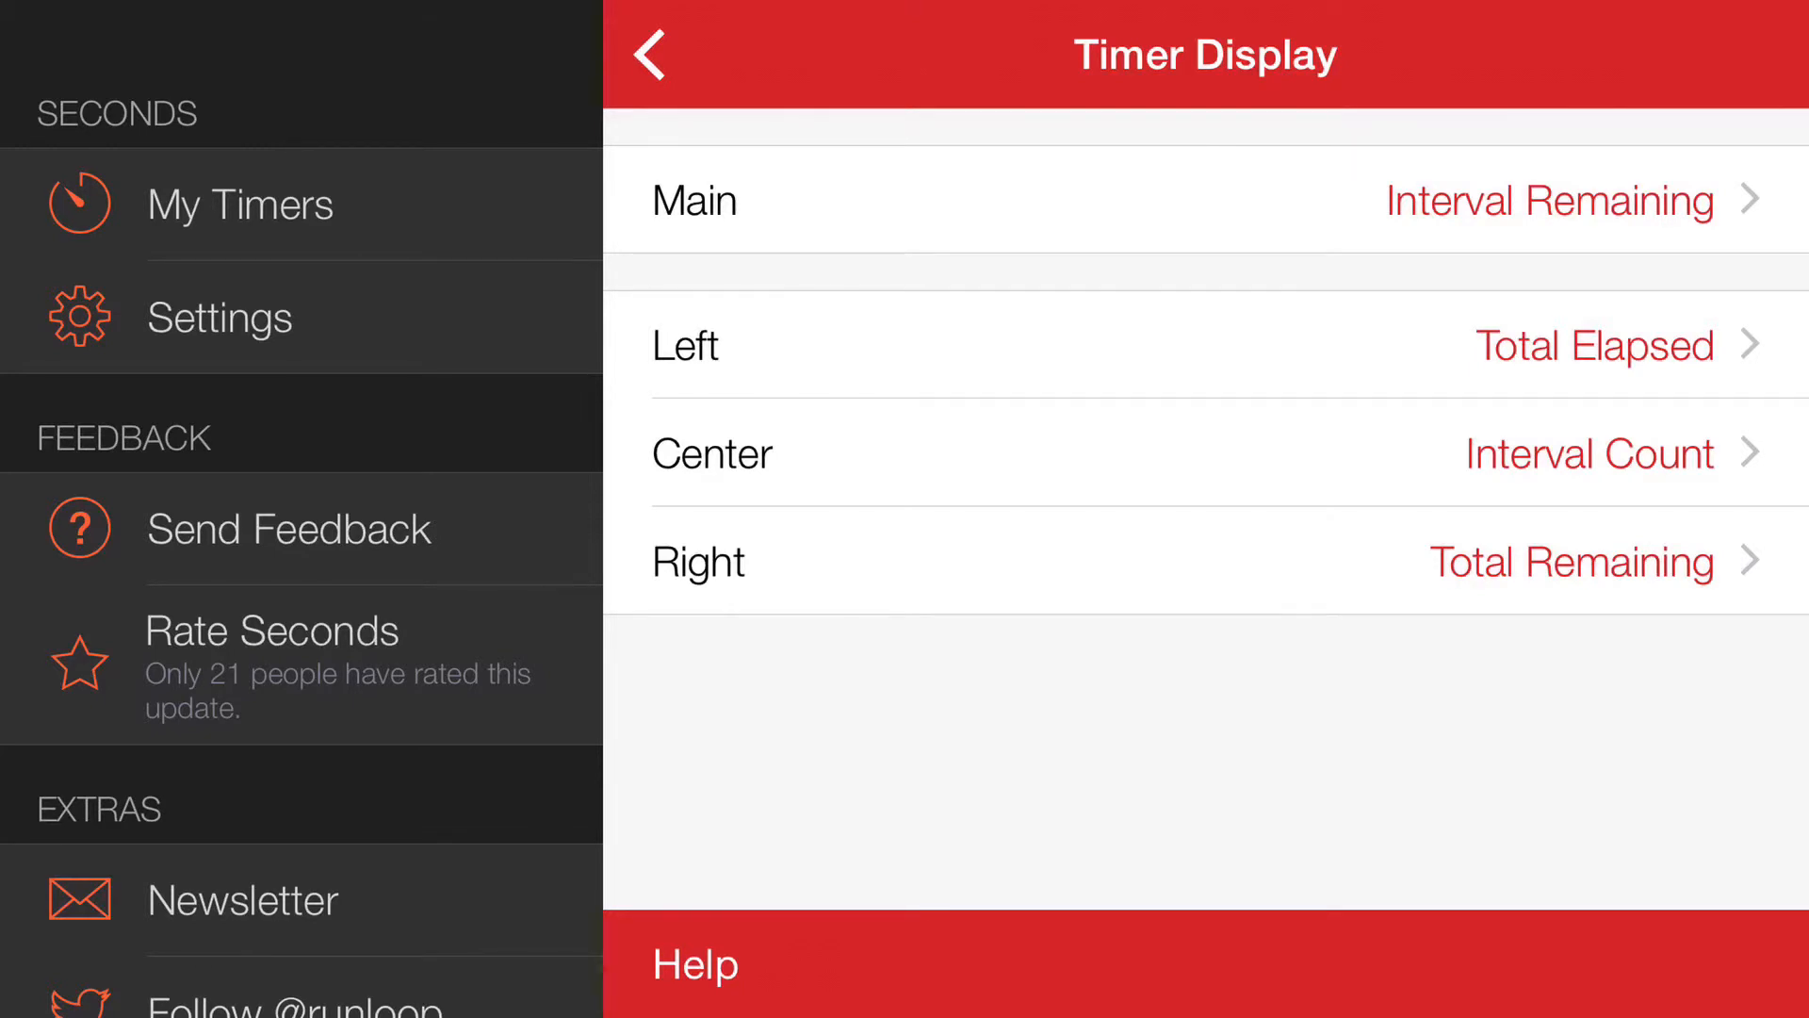
{"action": "left_click", "coordinate": [1153, 200]}
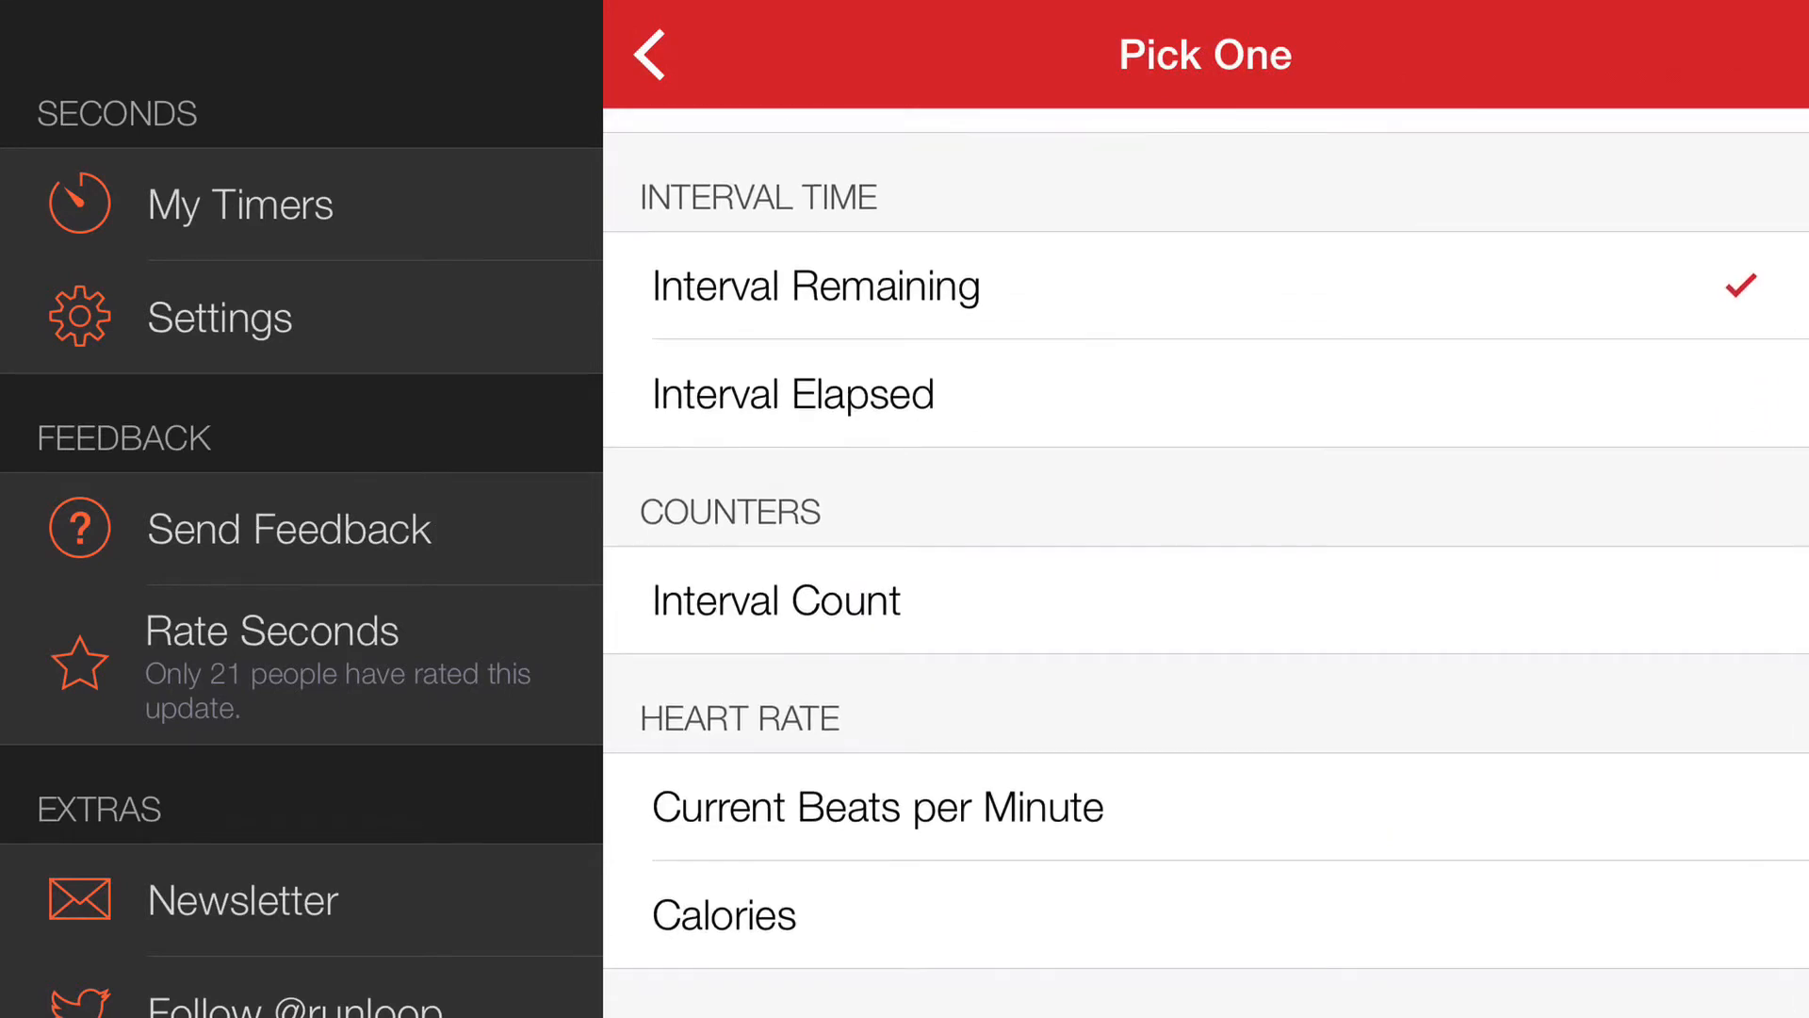
{"action": "left_click", "coordinate": [876, 807]}
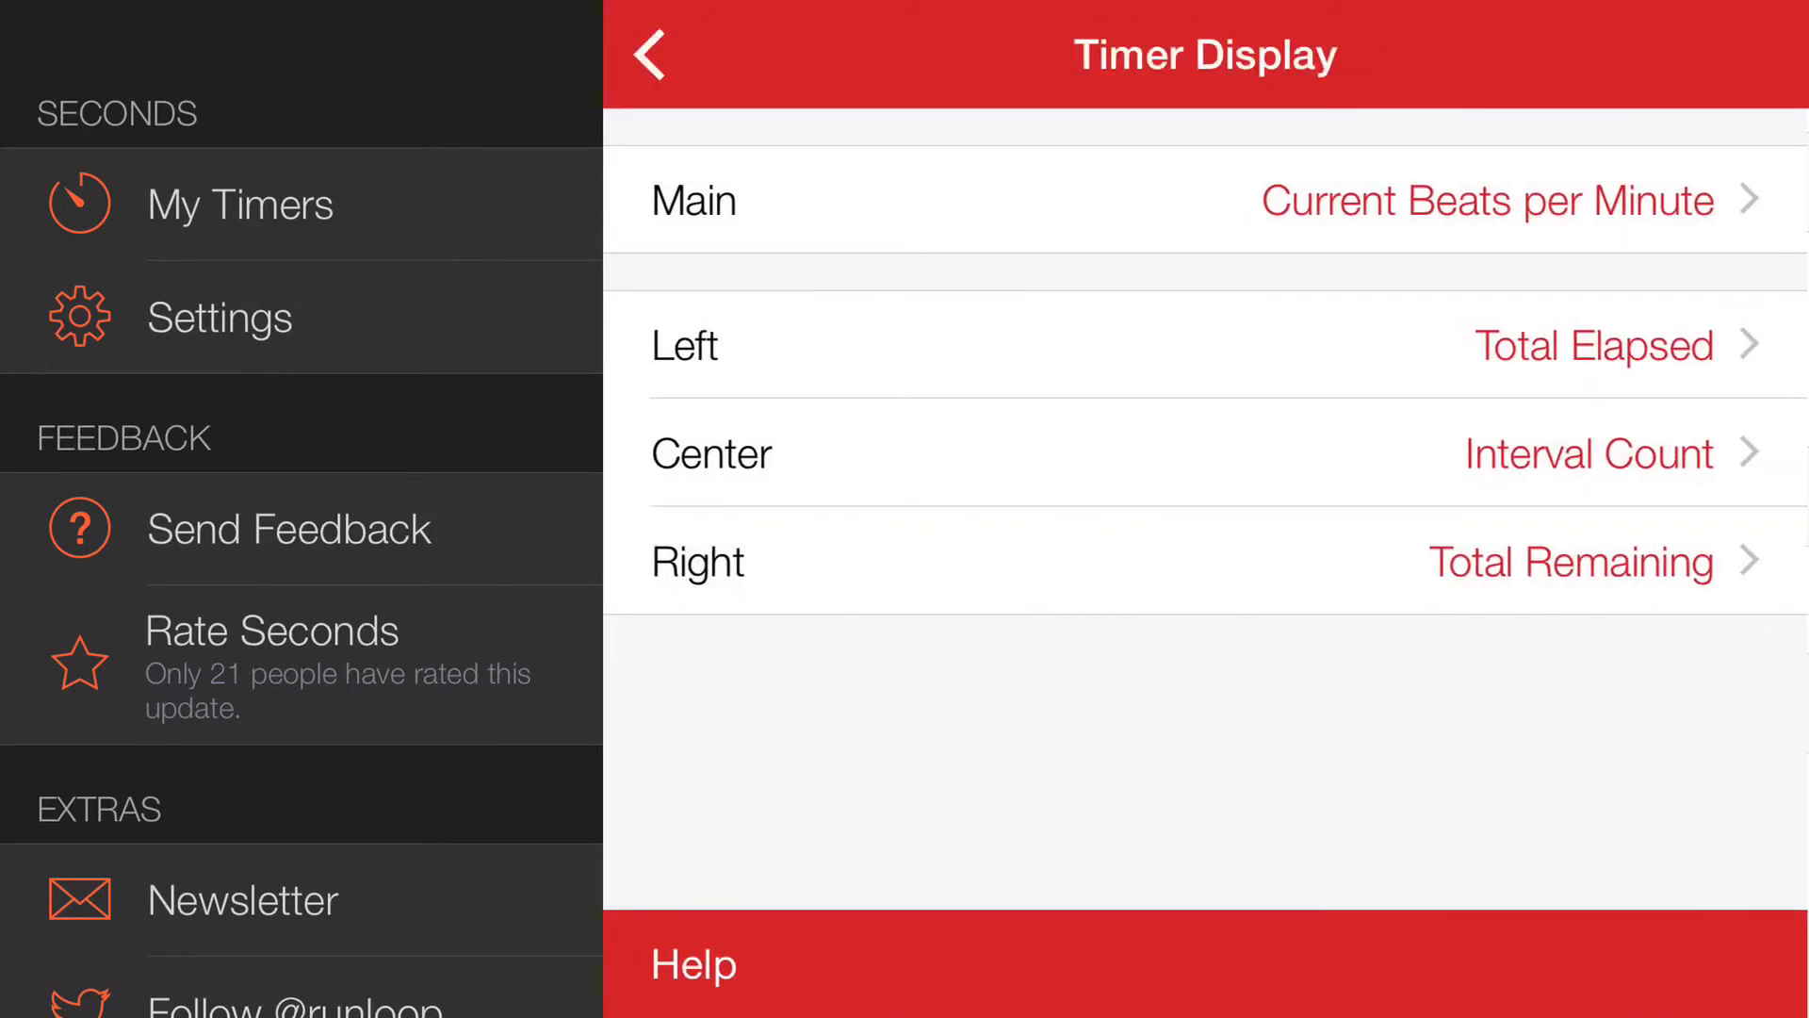
Open the 7 Minute Workout timer showing a live heart rate of 68 BPM.
{"action": "left_click", "coordinate": [646, 54]}
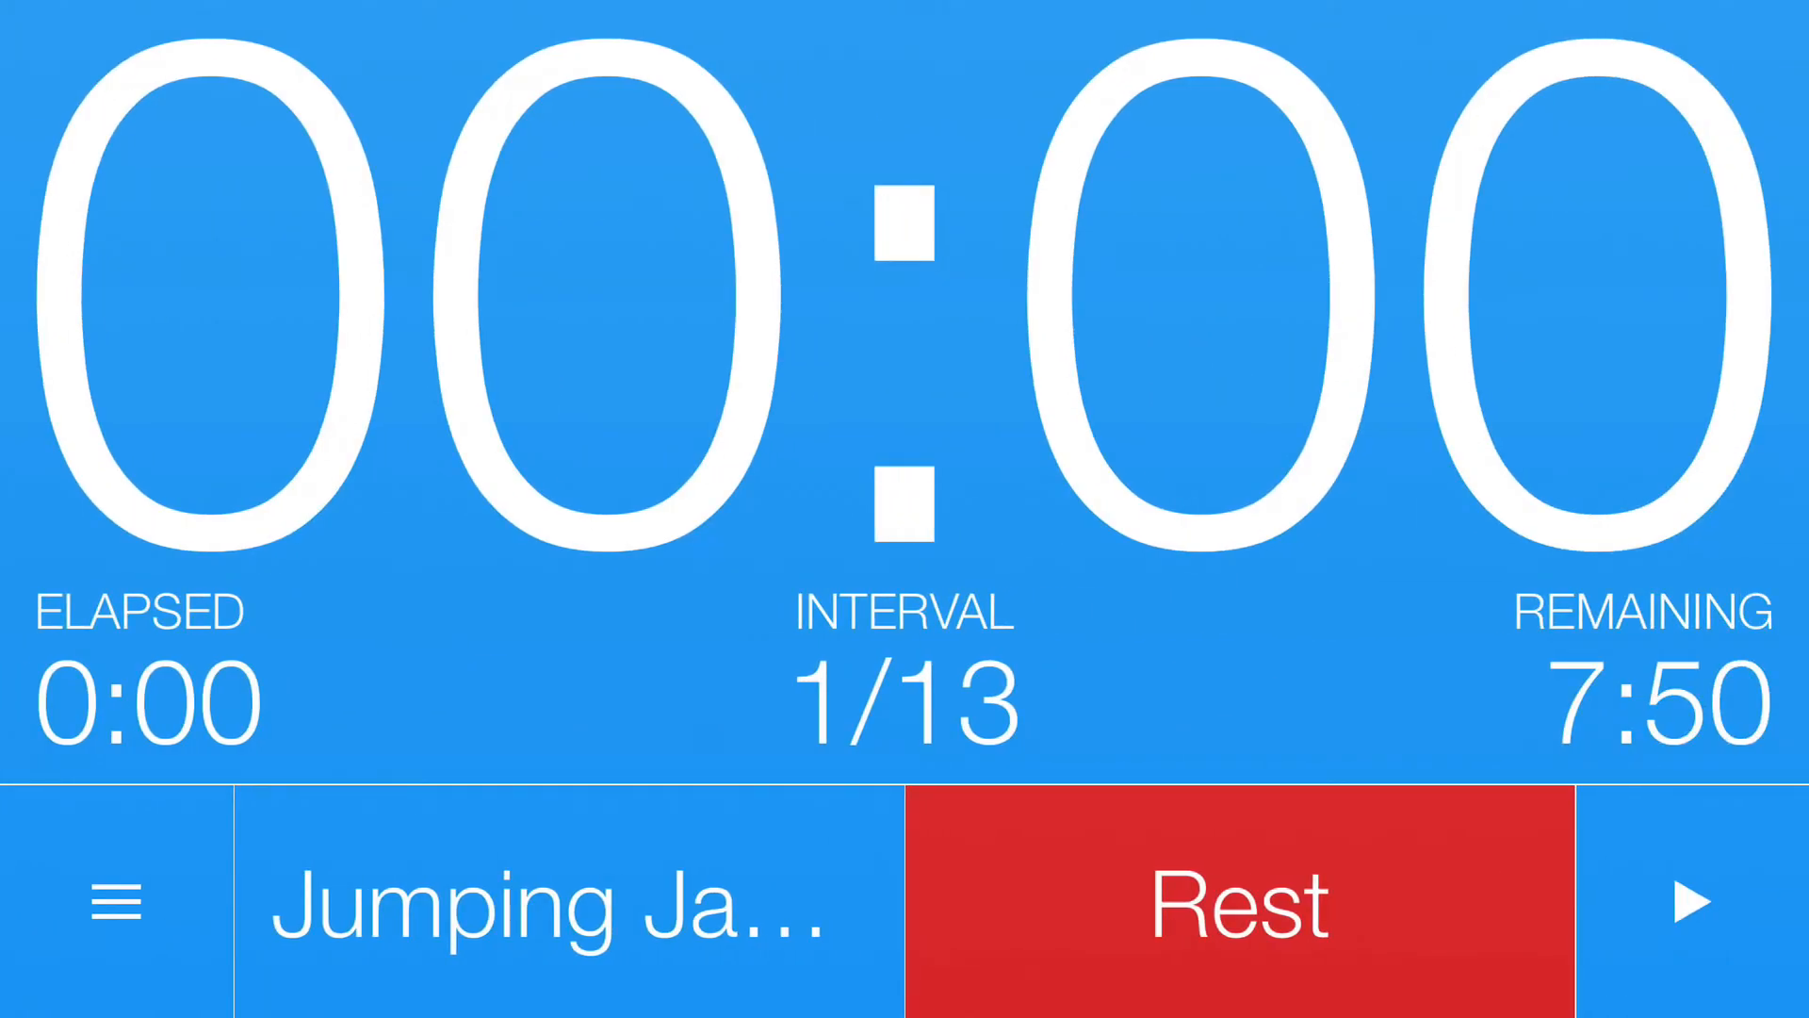
{"action": "left_click", "coordinate": [1693, 903]}
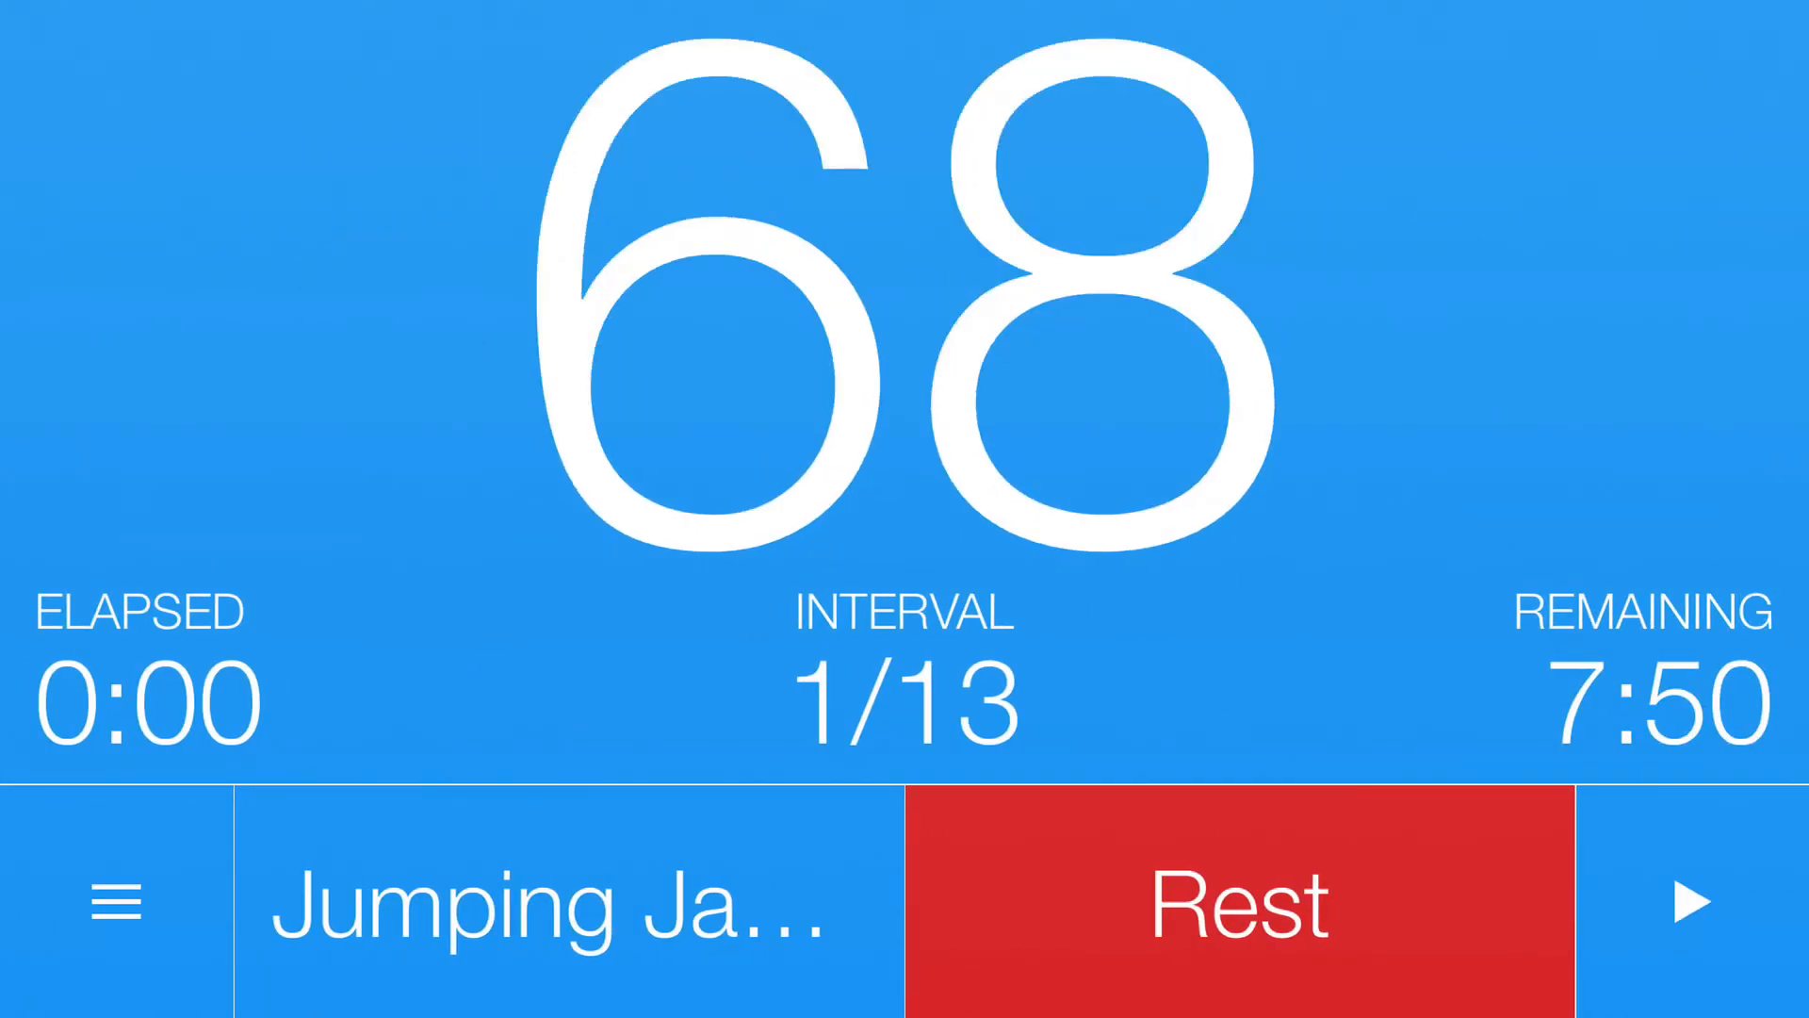